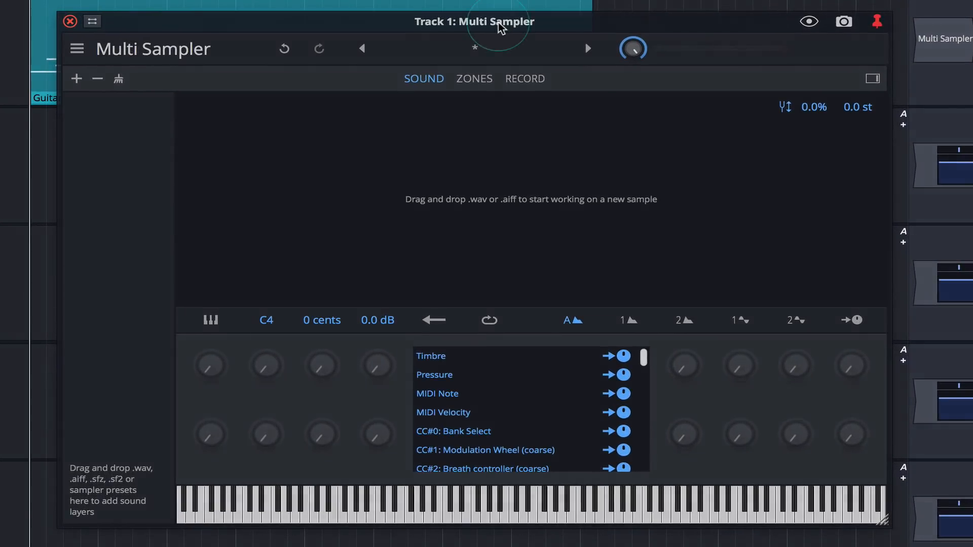
- Set the Multi Sampler's recording page to record from System Input (Mono)
click(524, 79)
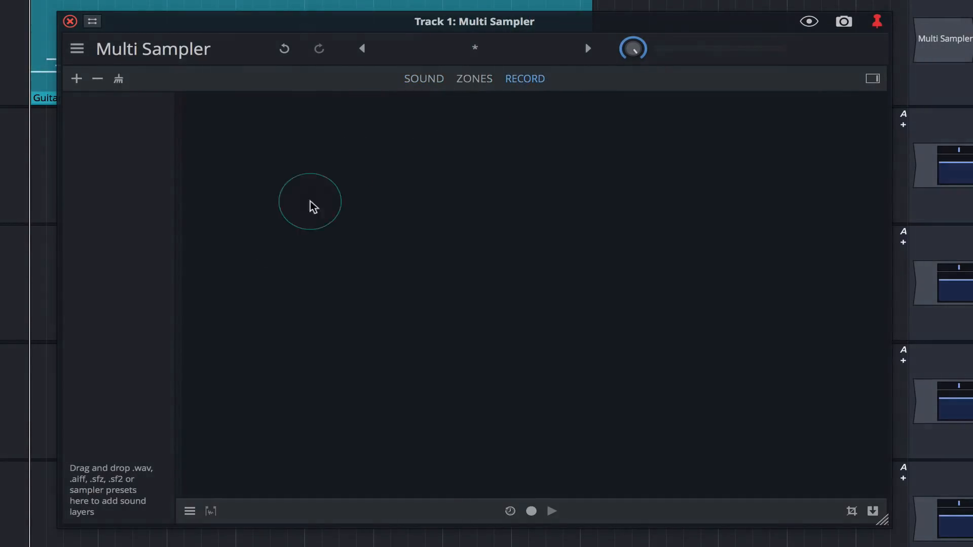
click(189, 512)
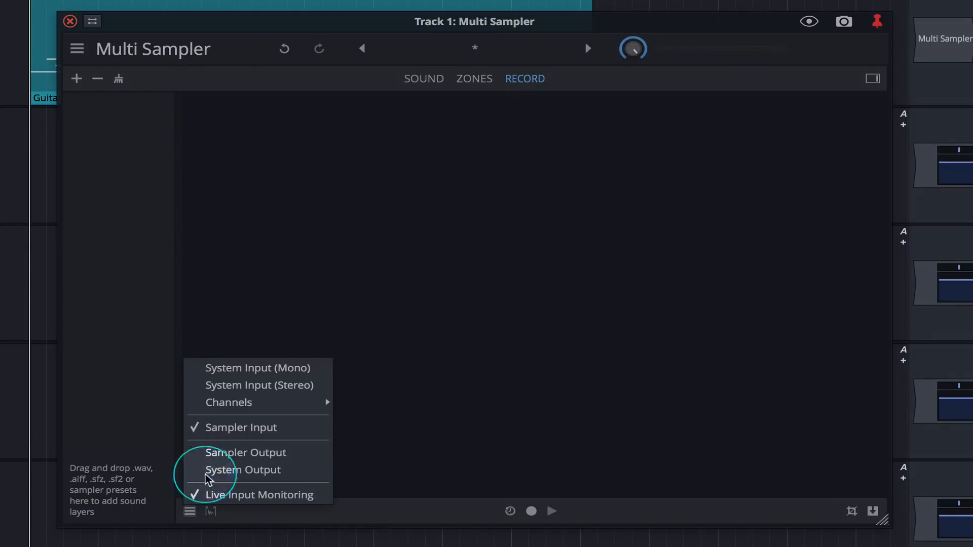
mouse_move(268, 368)
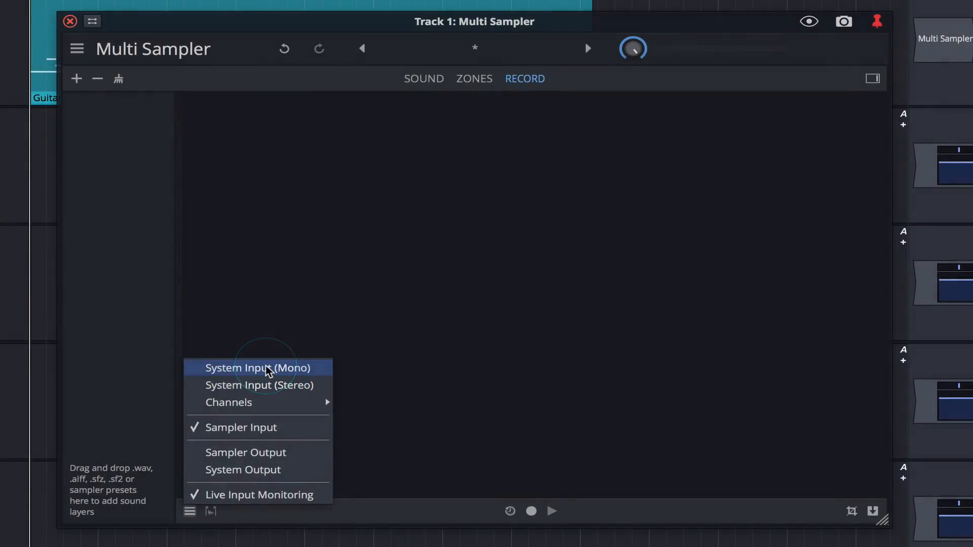
click(258, 368)
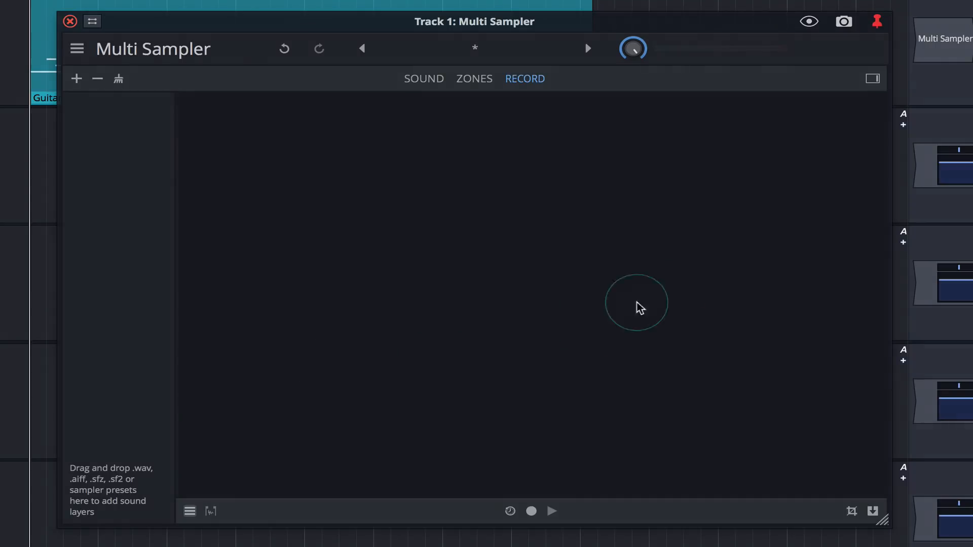
- Show the scratchpad and record a guitar note into the Multi Sampler
click(867, 78)
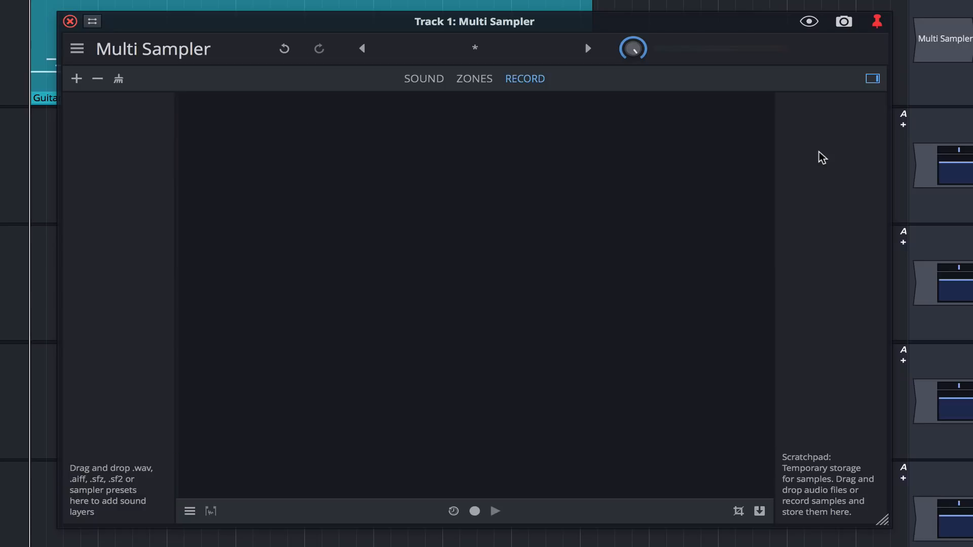
click(474, 511)
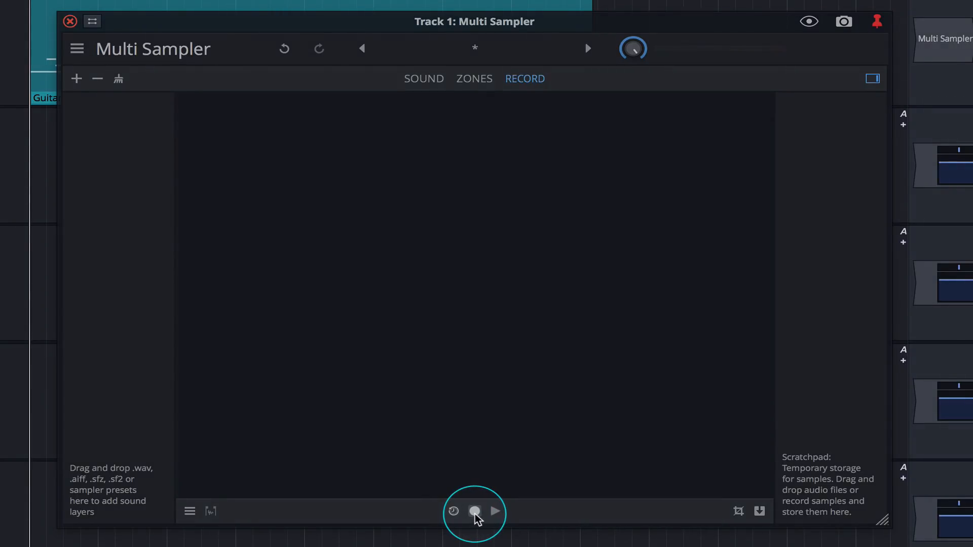
click(474, 513)
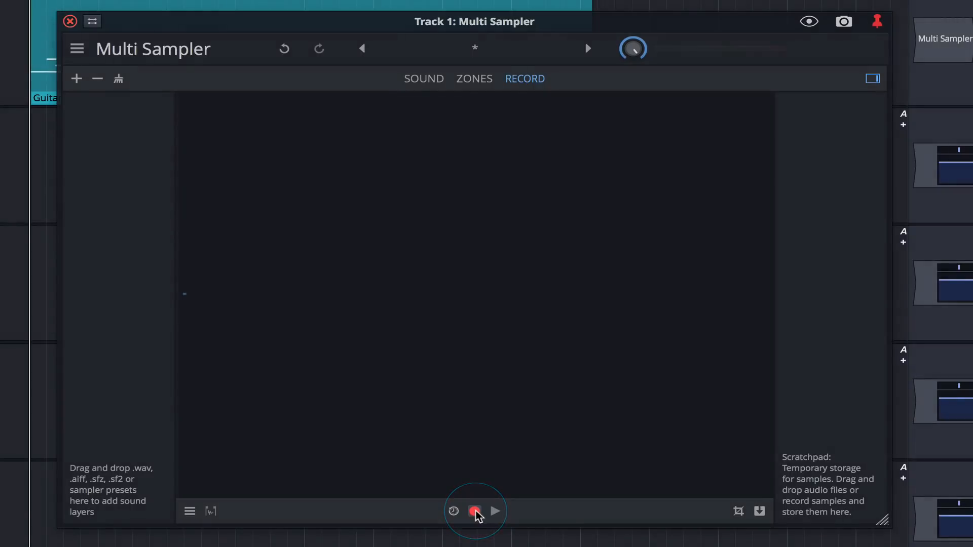
click(474, 511)
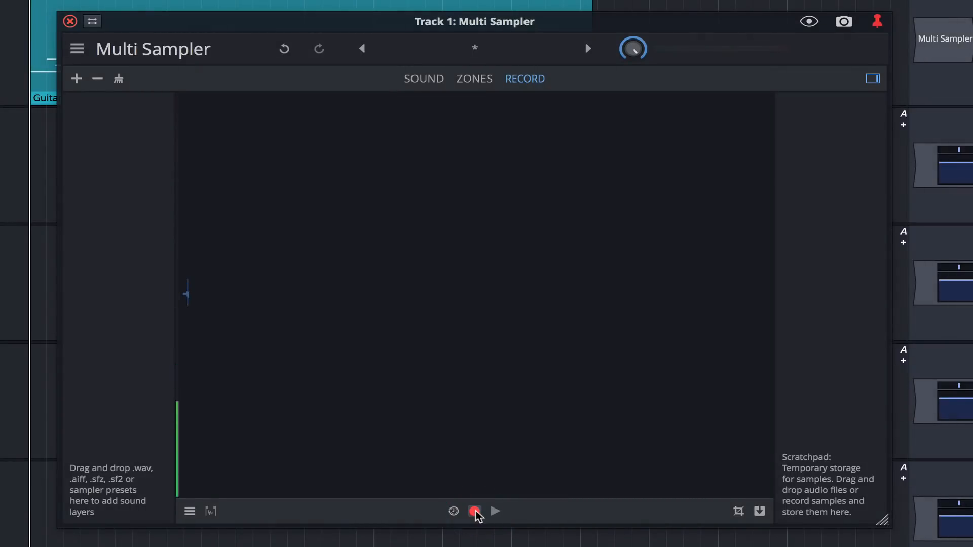
click(474, 511)
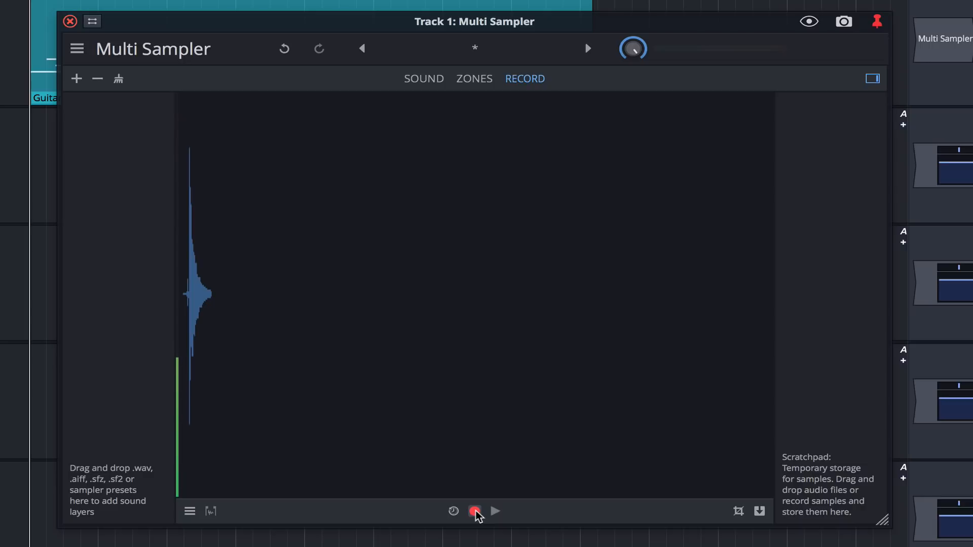
click(474, 511)
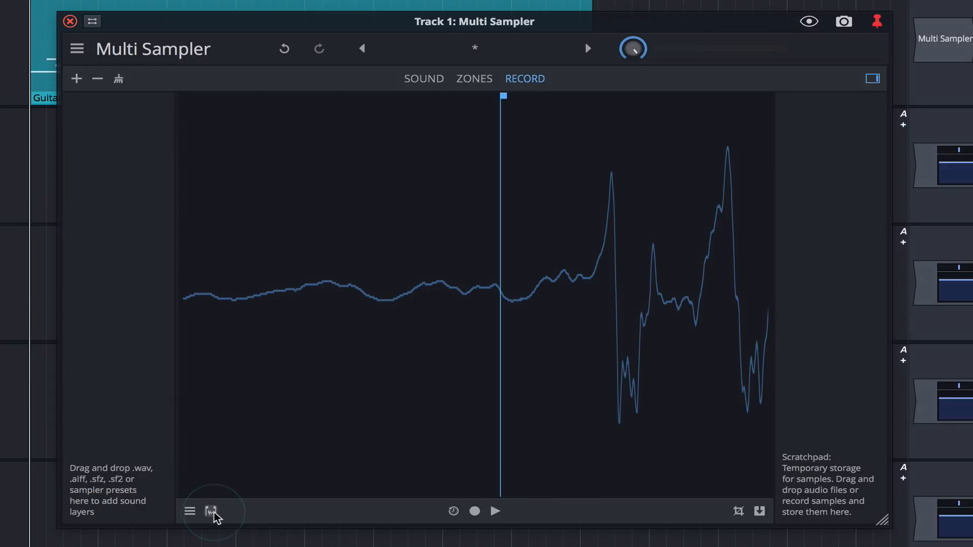
- Zoom to fit the recorded note, then play it back and stop playback
click(210, 511)
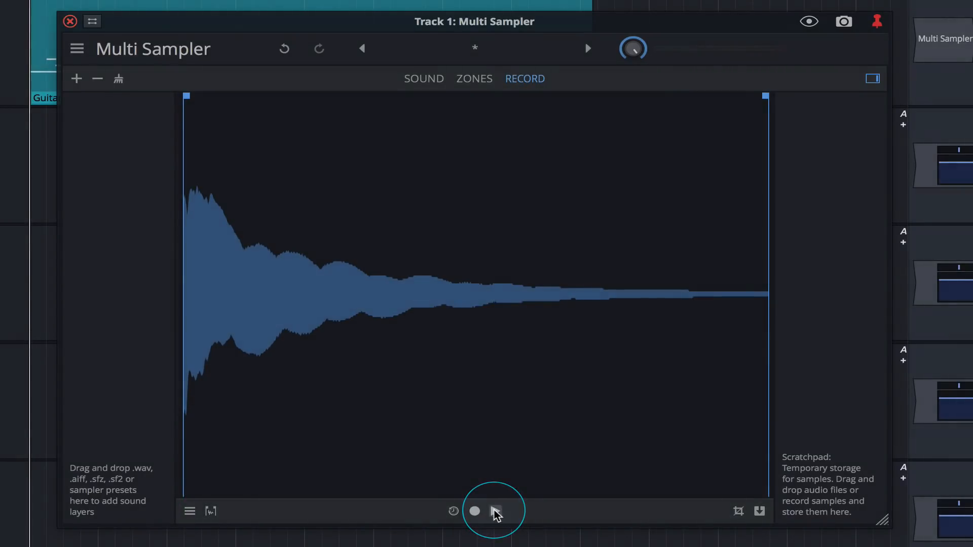
click(494, 525)
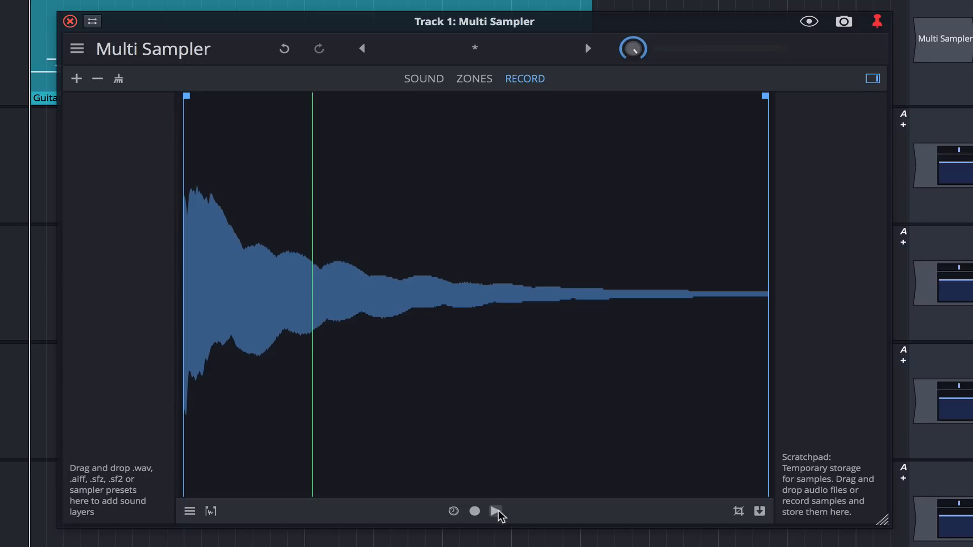
click(760, 511)
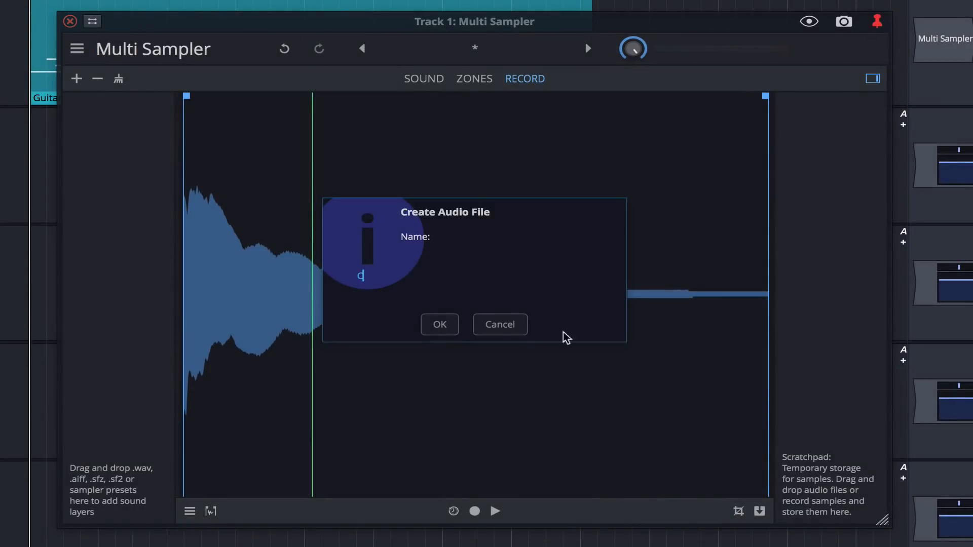
- Store the recording as C.wav and start recording the next note
click(440, 324)
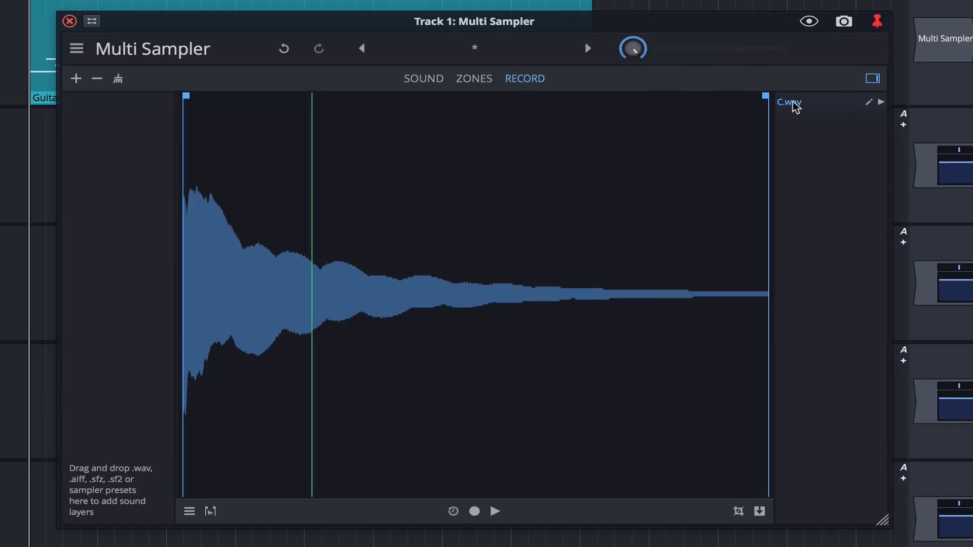
mouse_move(808, 107)
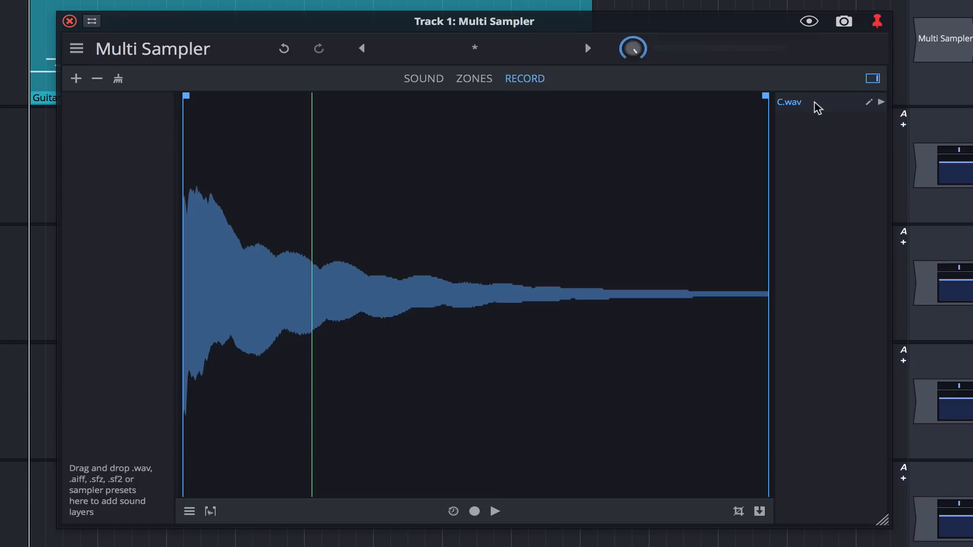
click(474, 511)
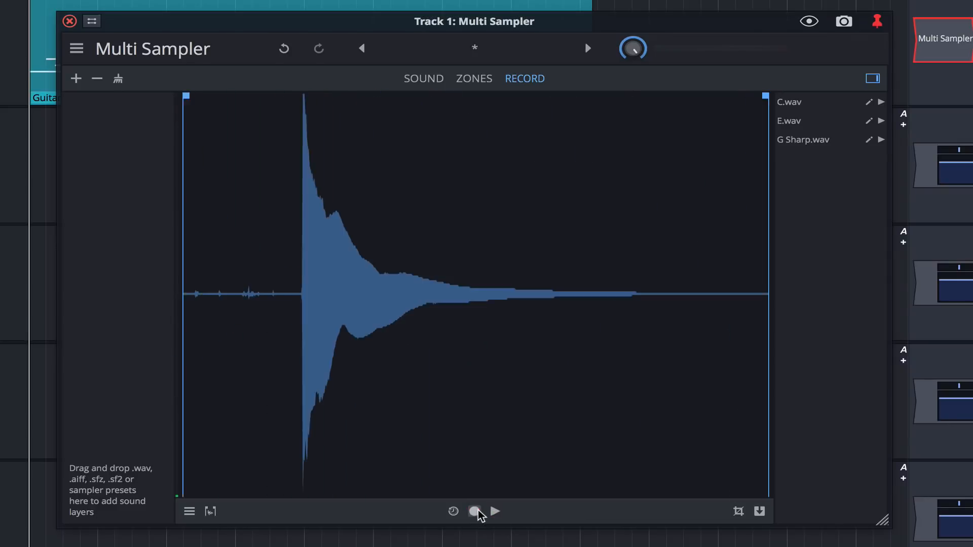
- Record another guitar note, storing E, G Sharp and C2 samples
click(474, 511)
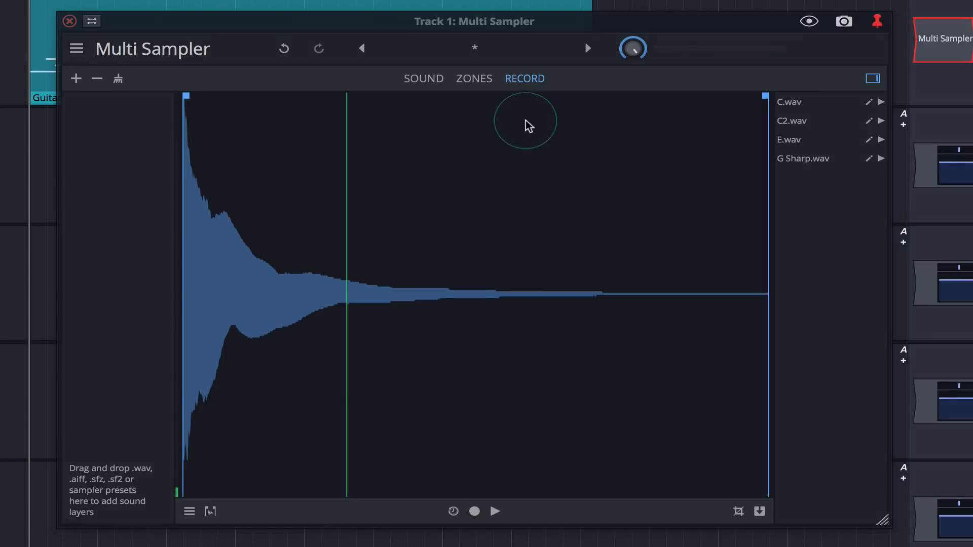
click(473, 78)
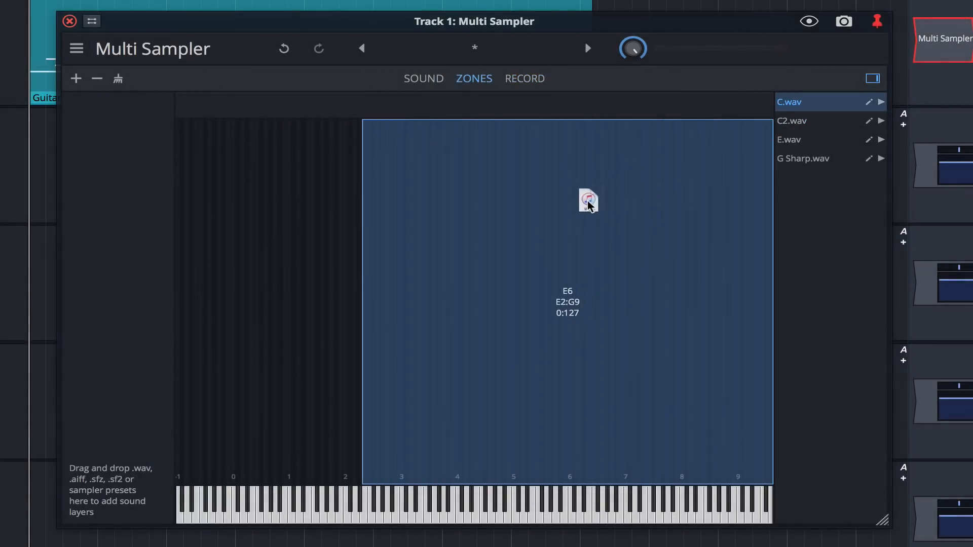
- Add C.wav as a zone with root note C2, spanning C2 to D#2
drag(587, 200, 556, 219)
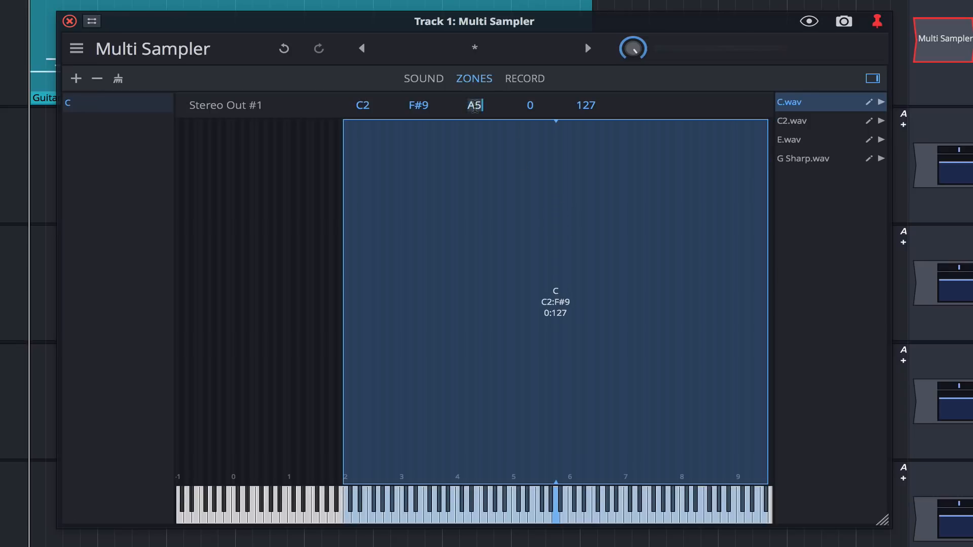
text(C2)
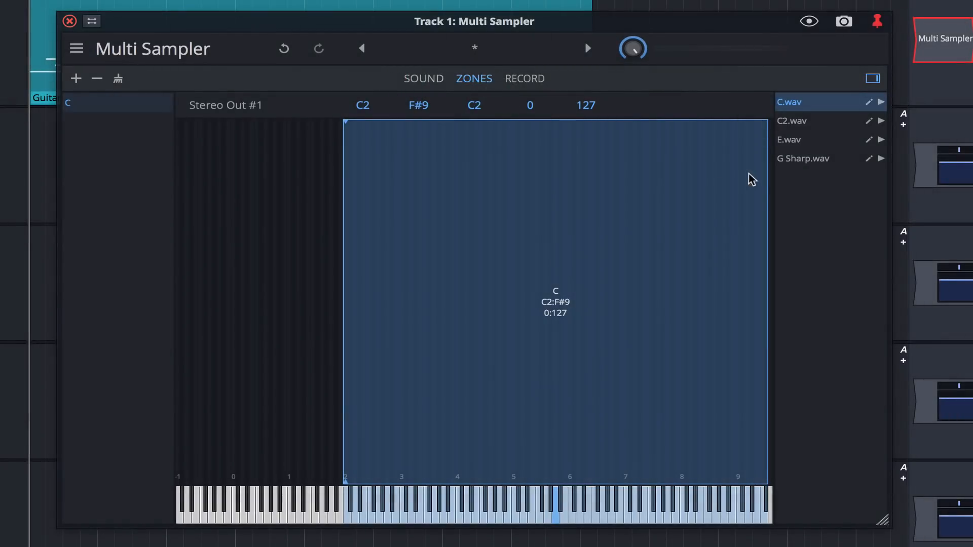
mouse_move(766, 177)
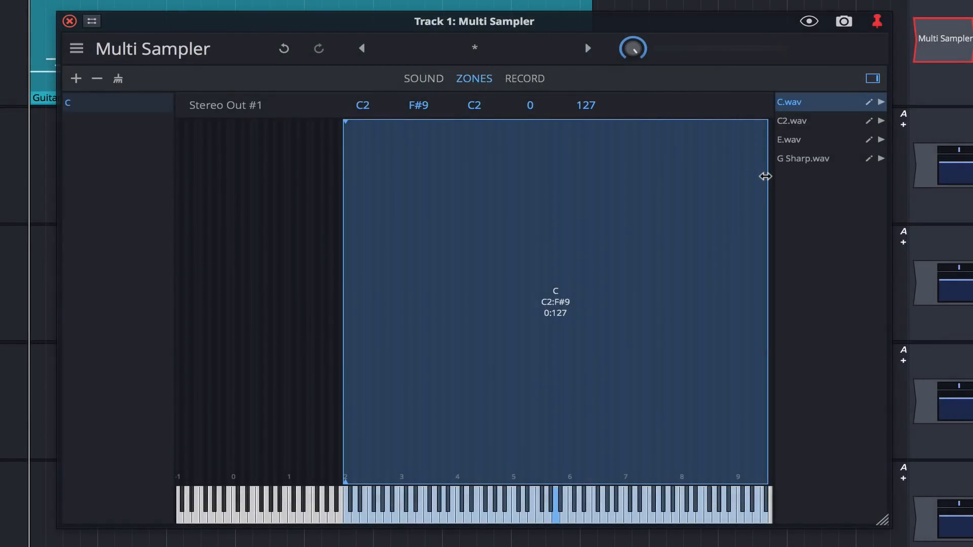
drag(765, 176, 374, 183)
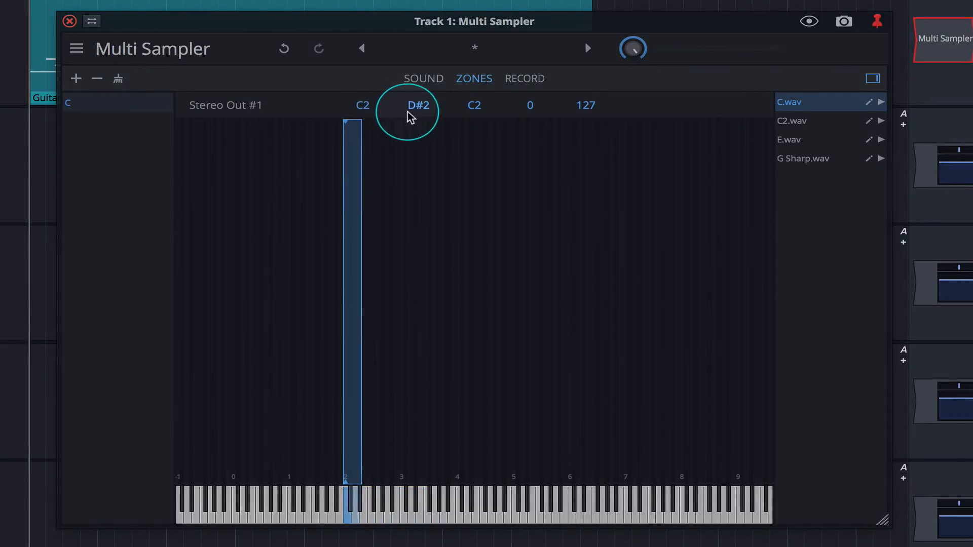
mouse_move(422, 107)
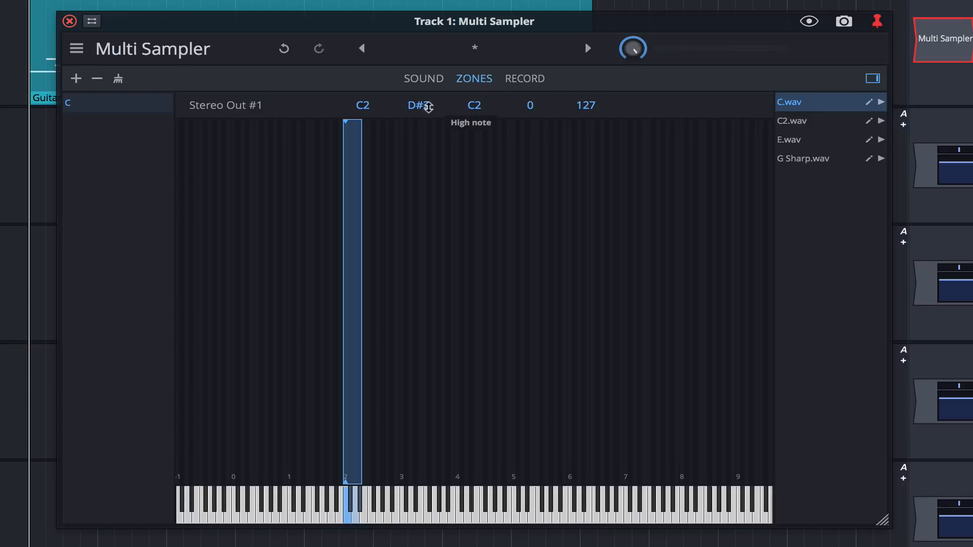
mouse_move(800, 146)
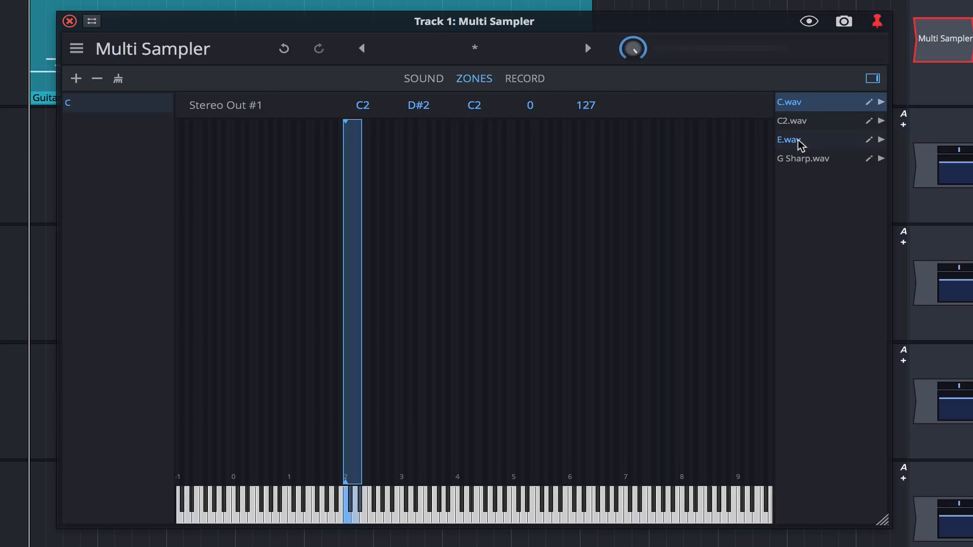
- Map the E and G Sharp samples as zones and set their root notes
click(789, 140)
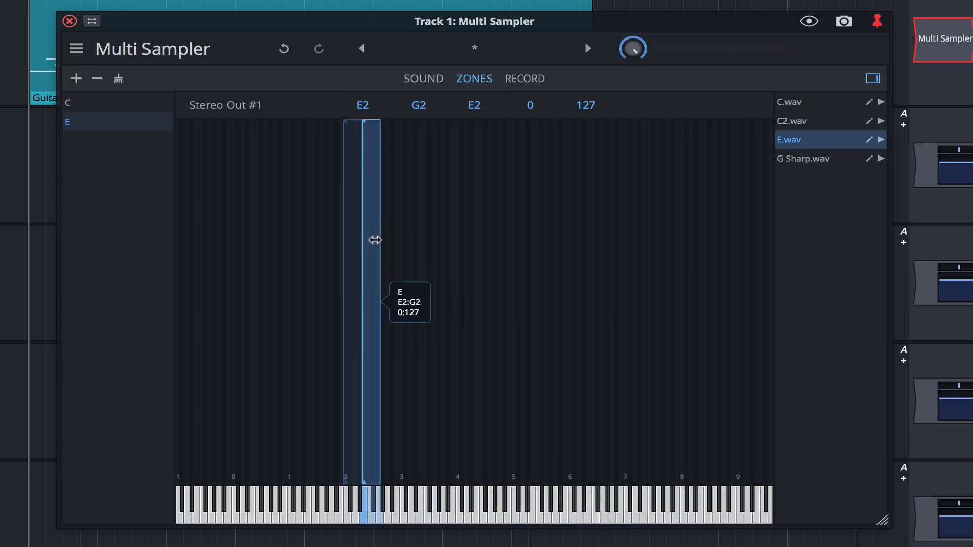
click(803, 159)
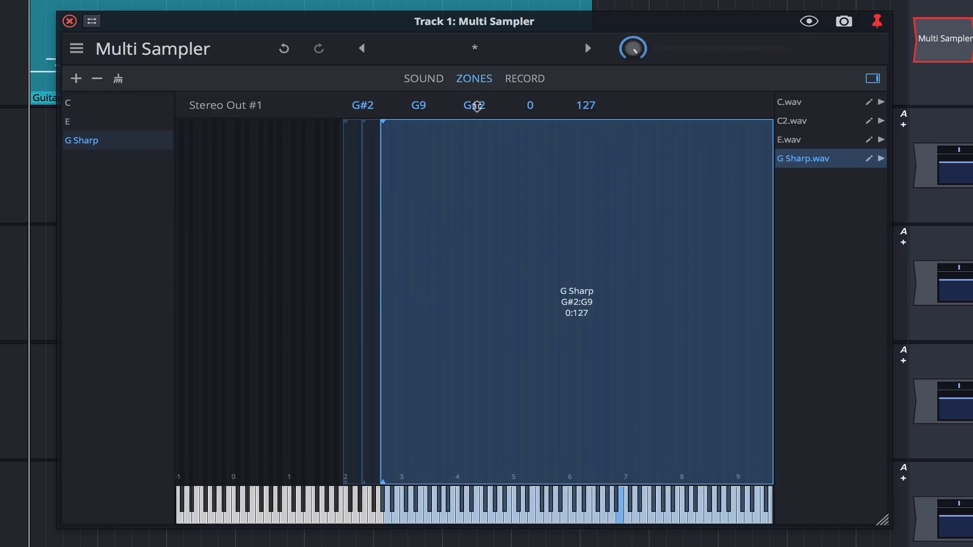
click(792, 121)
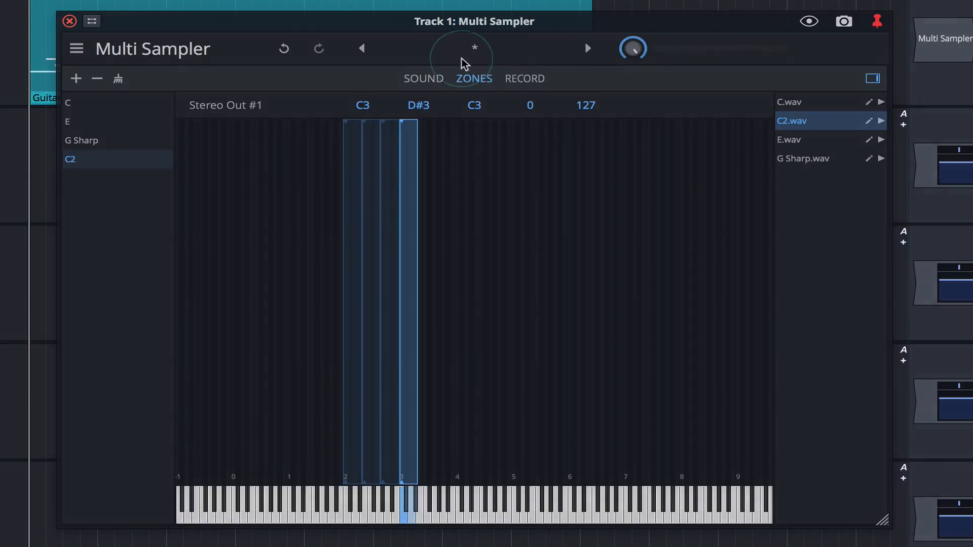
- Raise the envelope release knob on the sound page and review other zones
click(424, 78)
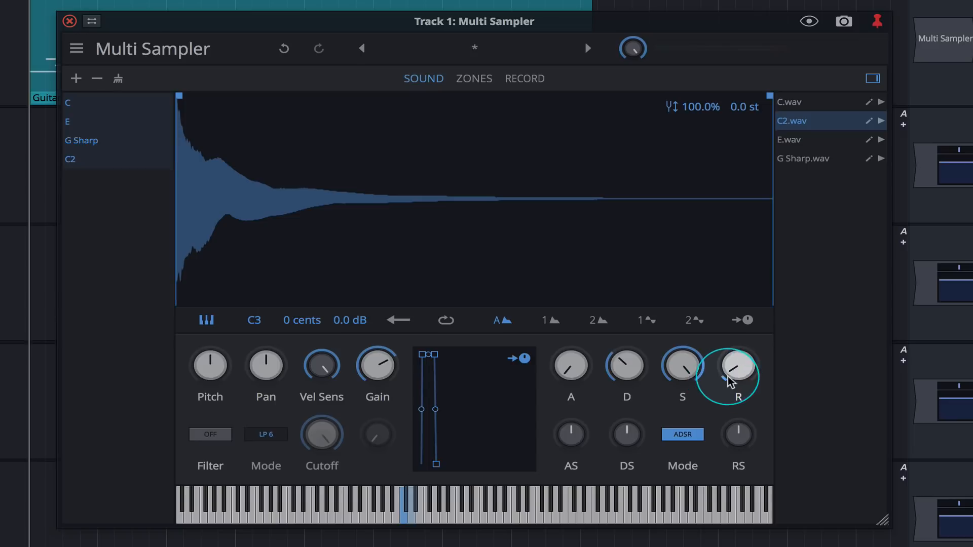
drag(738, 372, 737, 298)
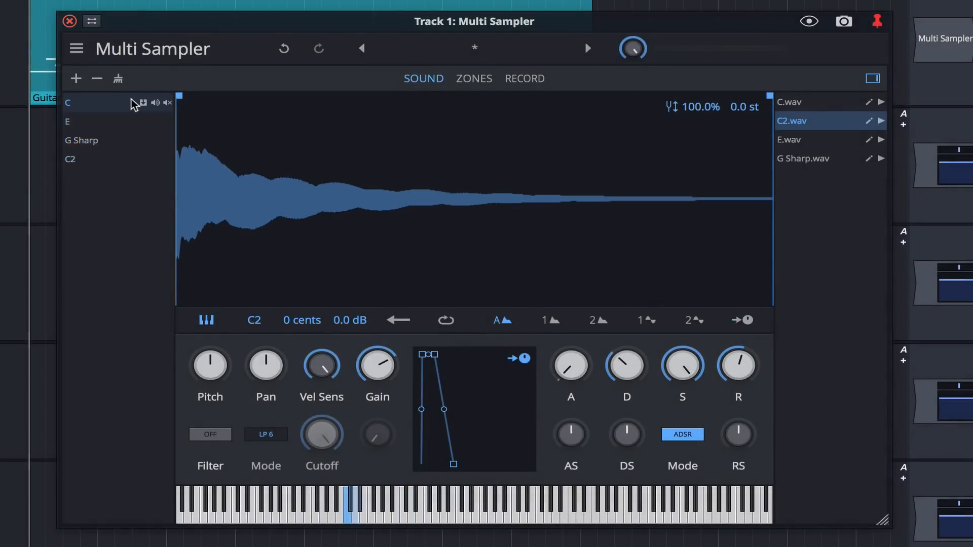
click(80, 140)
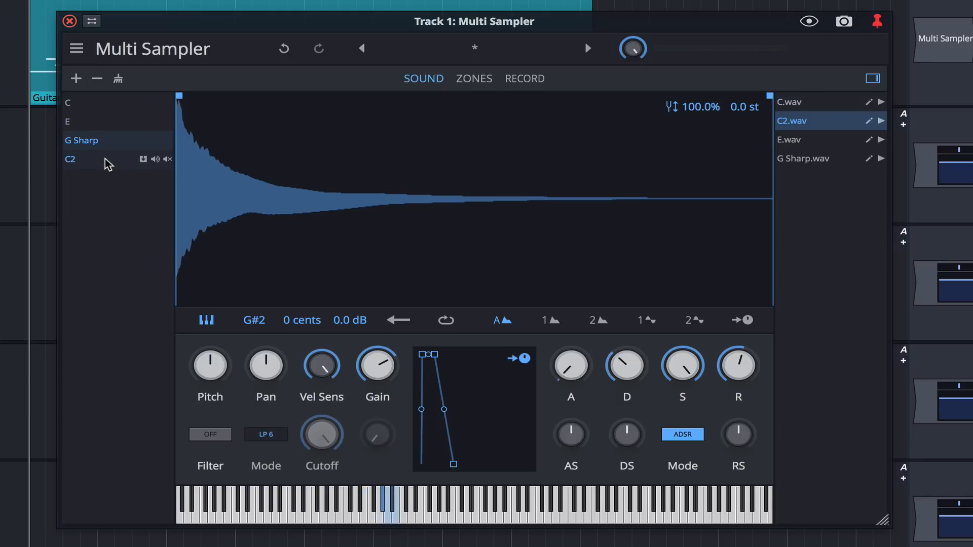
click(69, 102)
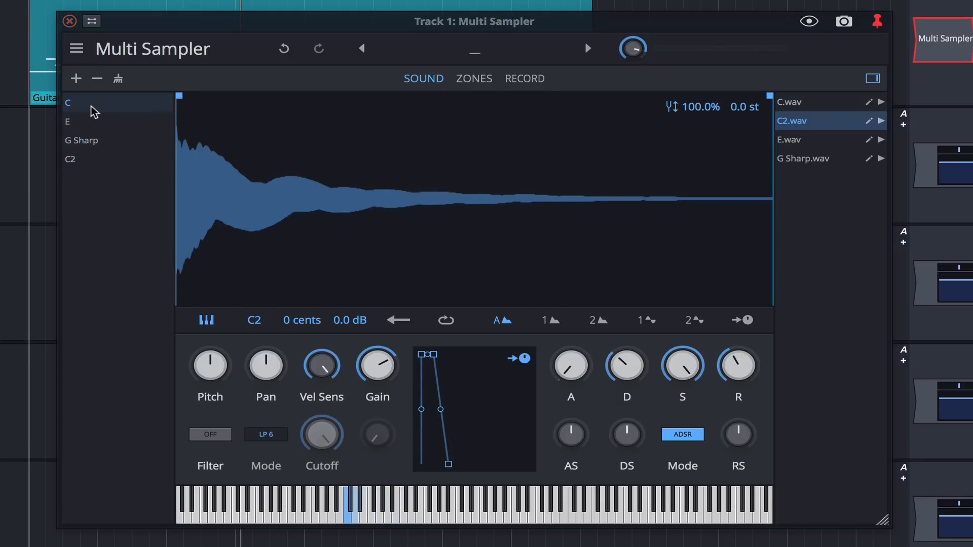
- Save the sampler as preset 'Basic Guitar' with the Guitar tag
click(477, 50)
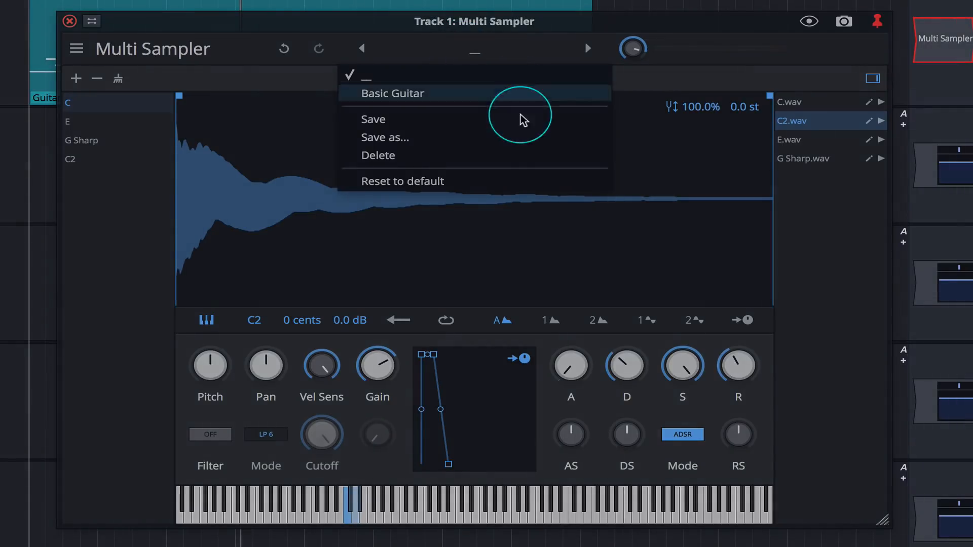
mouse_move(475, 146)
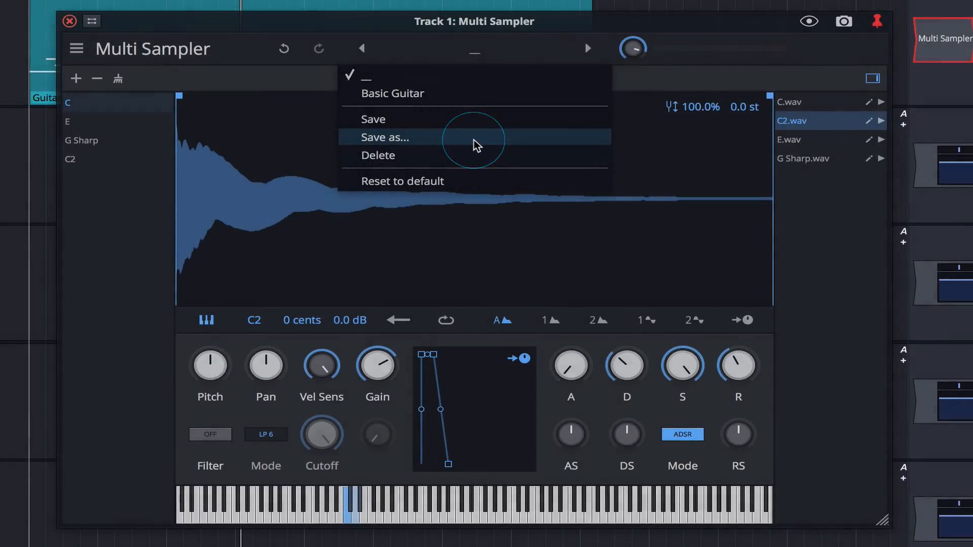
click(385, 137)
text(Basic Guit)
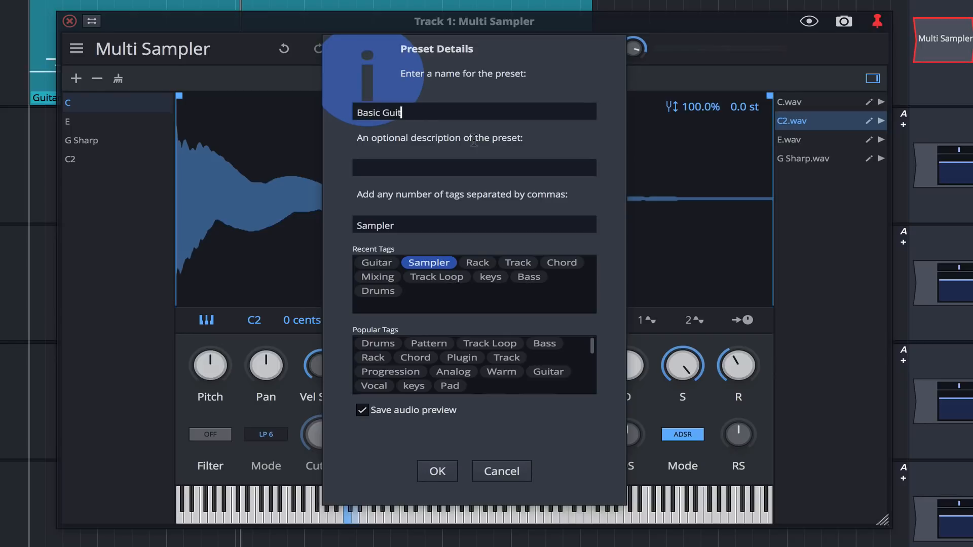
text(ar)
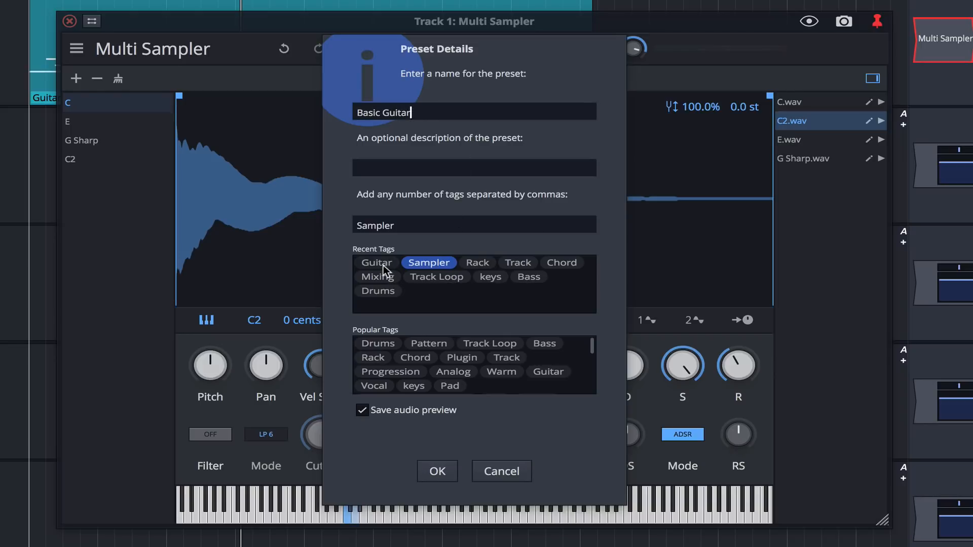
click(376, 262)
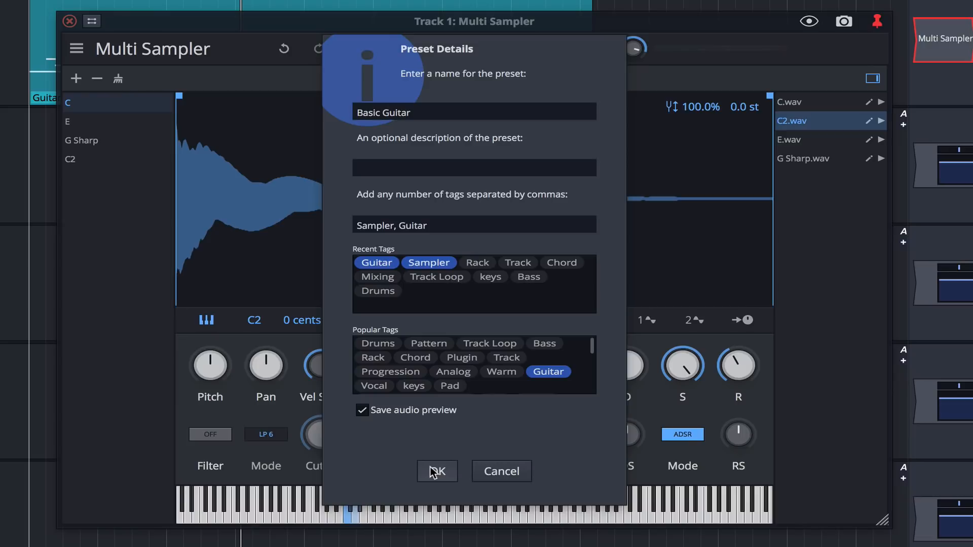
click(436, 472)
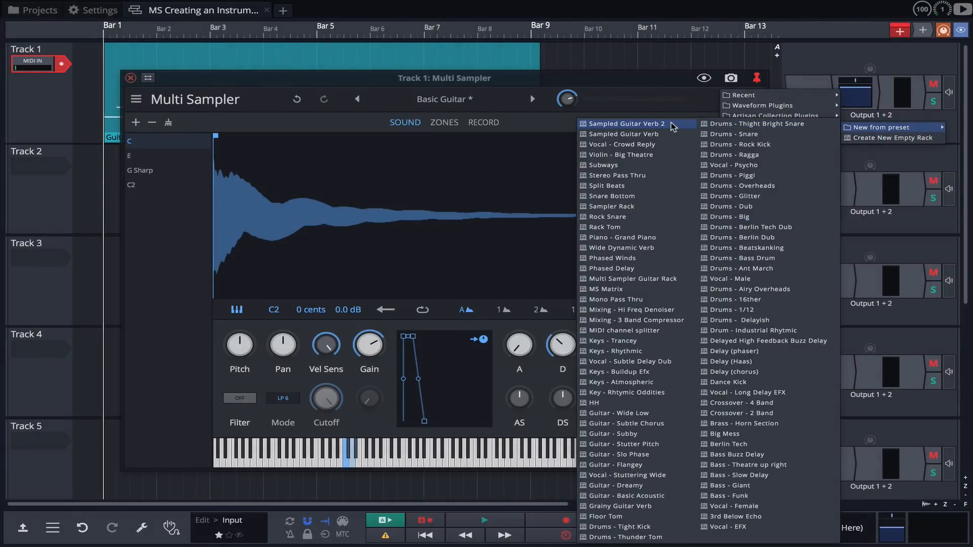
- Add the Sampled Guitar Verb 2 rack, then inspect and close one of its plugins
click(625, 124)
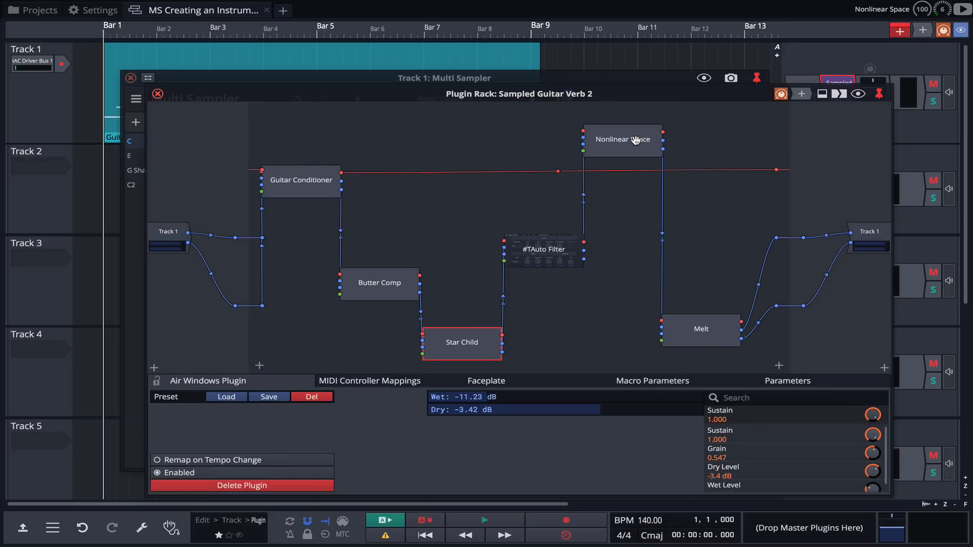
double_click(701, 329)
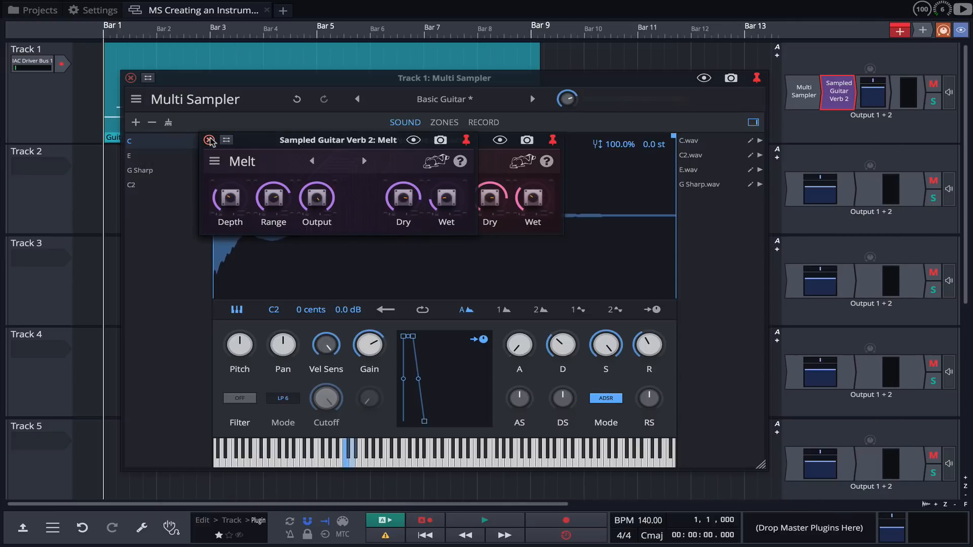
click(209, 140)
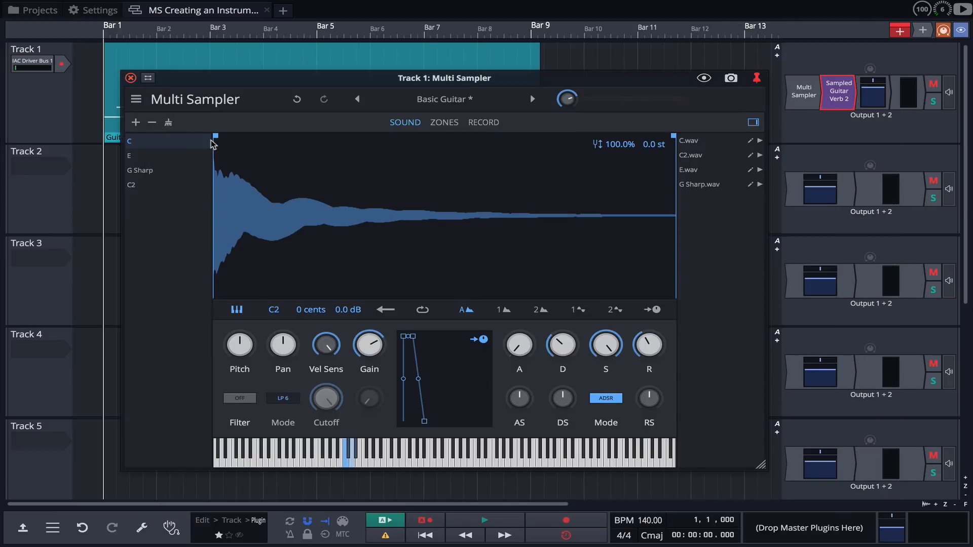
- Close the Multi Sampler window and select Track 1's Guitar Clip
click(131, 78)
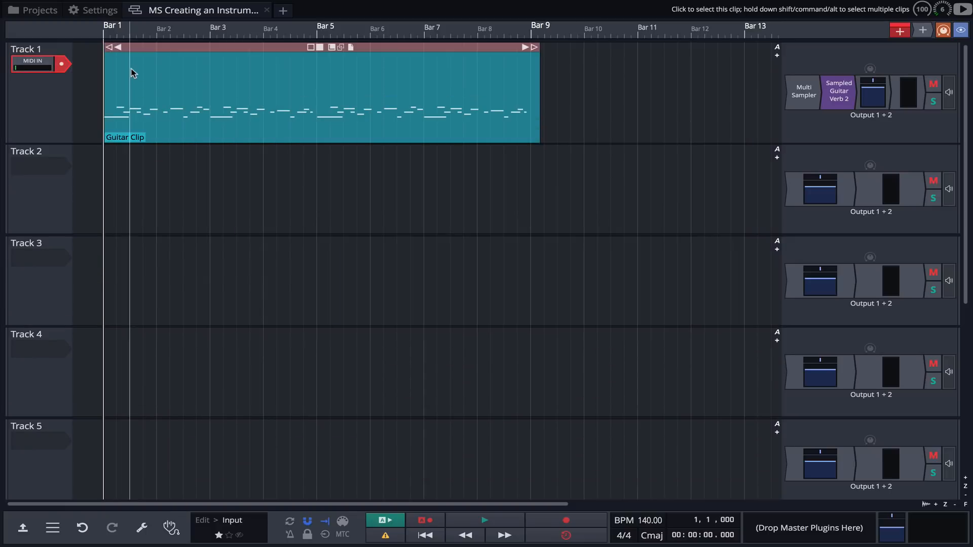
click(484, 534)
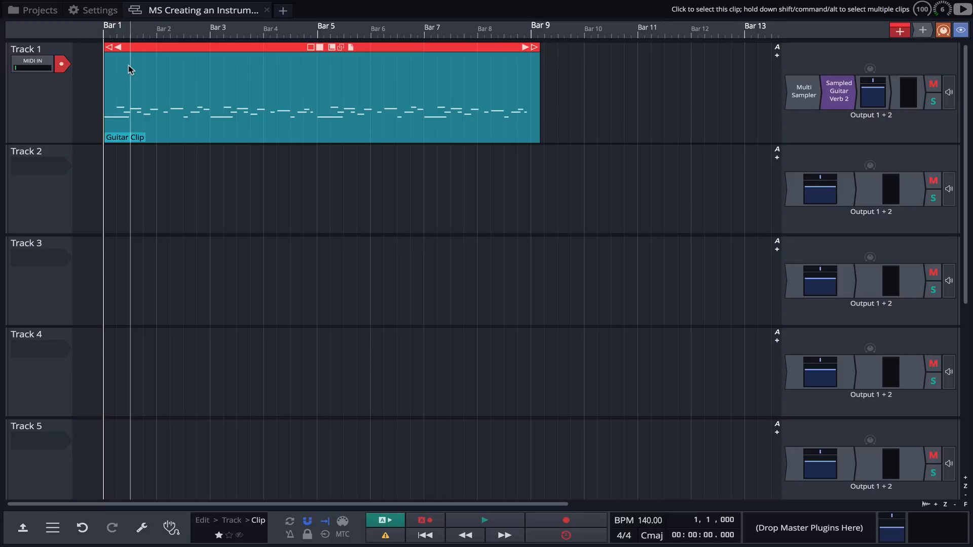
- Save Track 1 as whole-track preset 'Verbed Out Guitar' tagged Track, Sampler, Rack, Track Loop
right_click(65, 90)
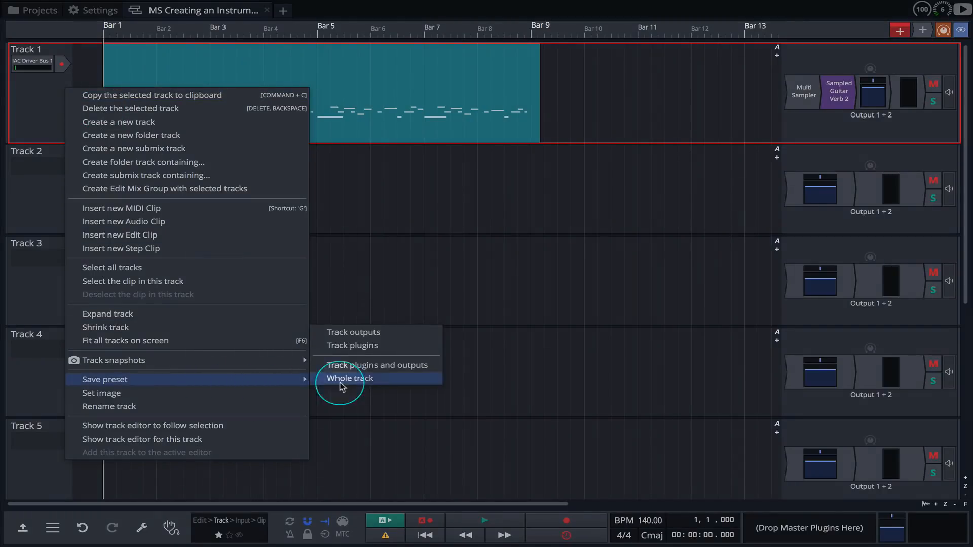
click(349, 378)
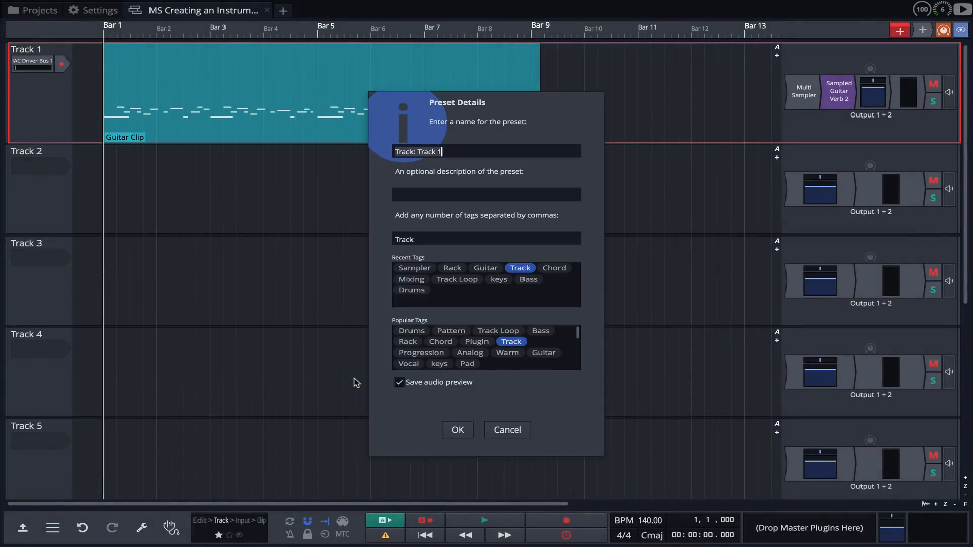
text(v)
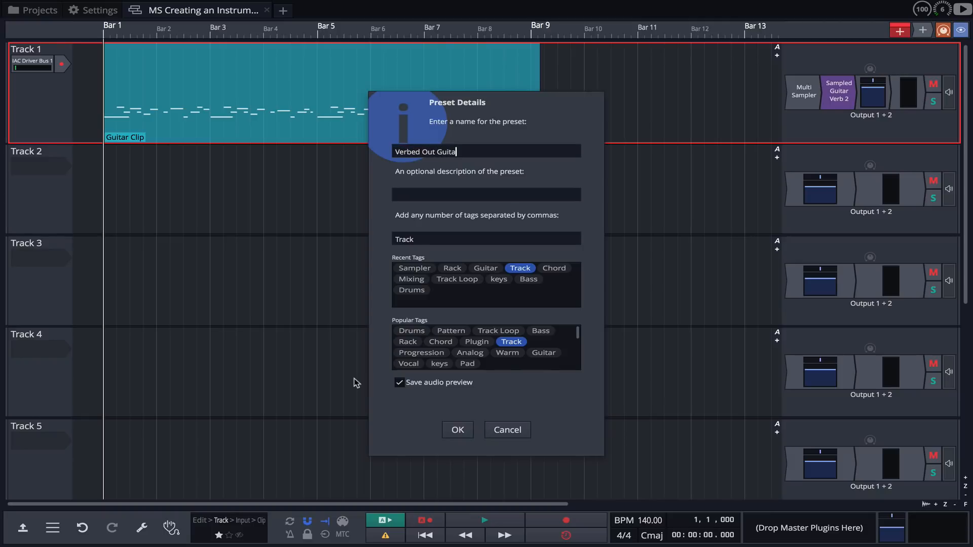
click(414, 268)
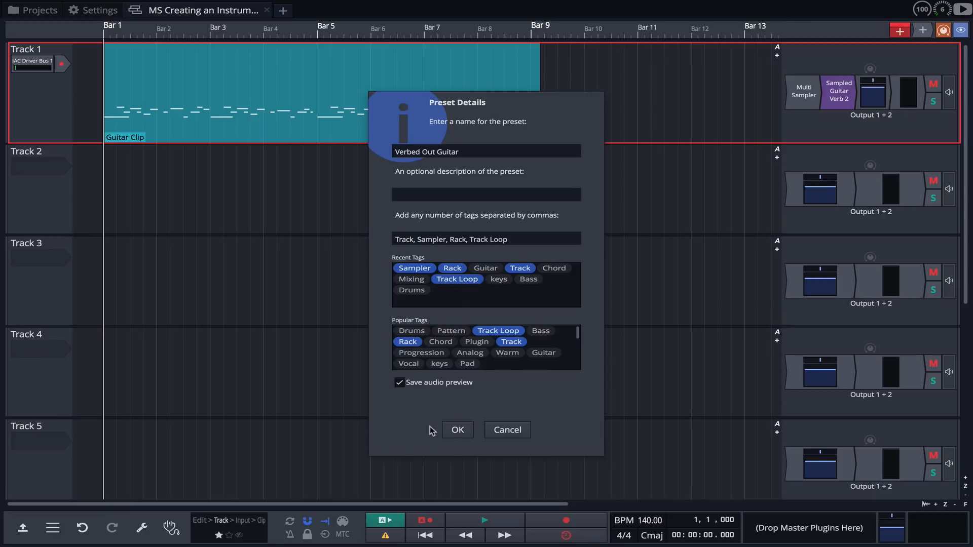
click(458, 430)
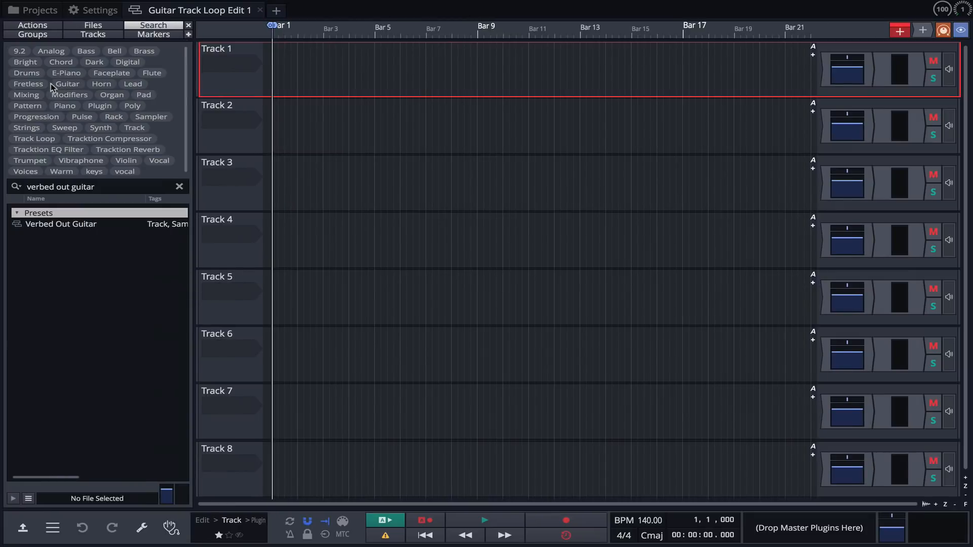
- Select the Verbed Out Guitar search result and preview its 14-second audio
click(60, 224)
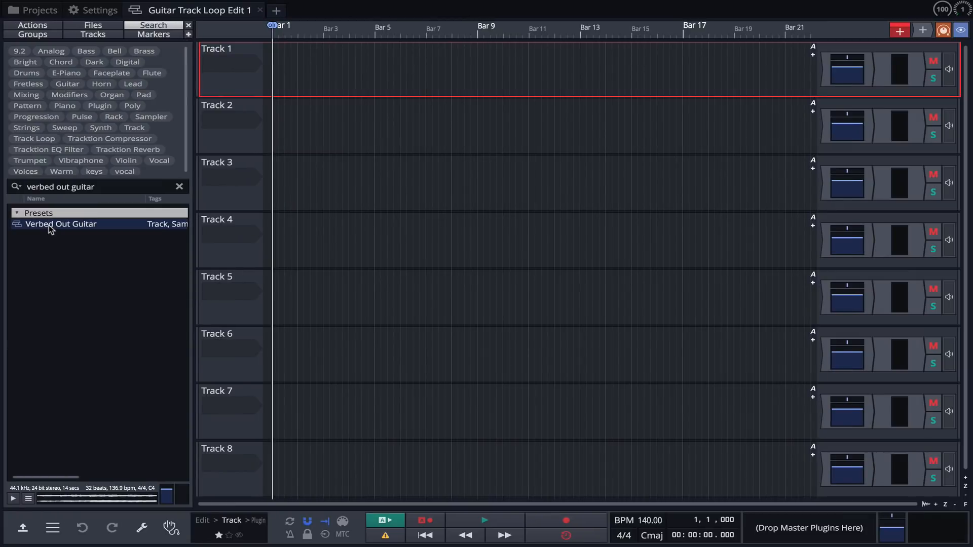
click(13, 499)
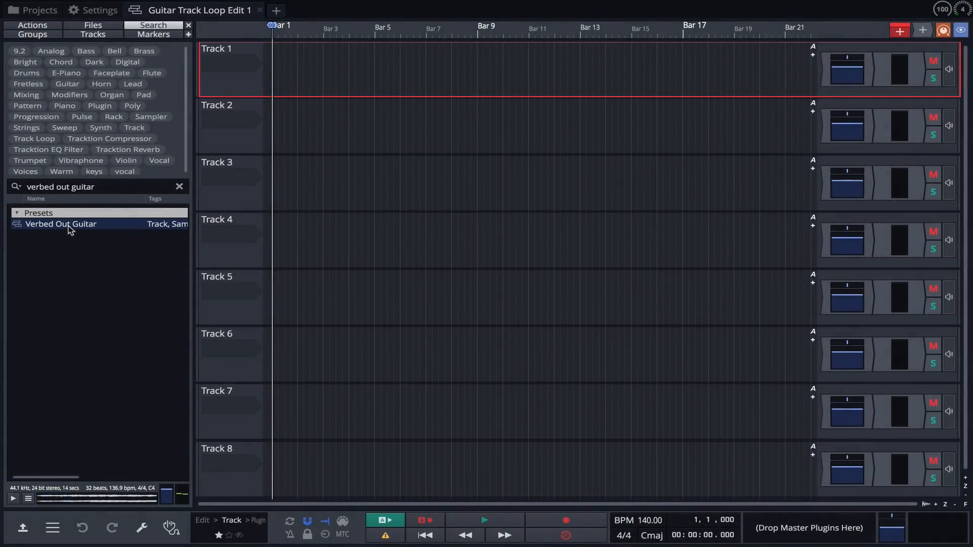
- Drop the Verbed Out Guitar preset onto Track 1 as a new track and play the edit
drag(61, 224, 349, 68)
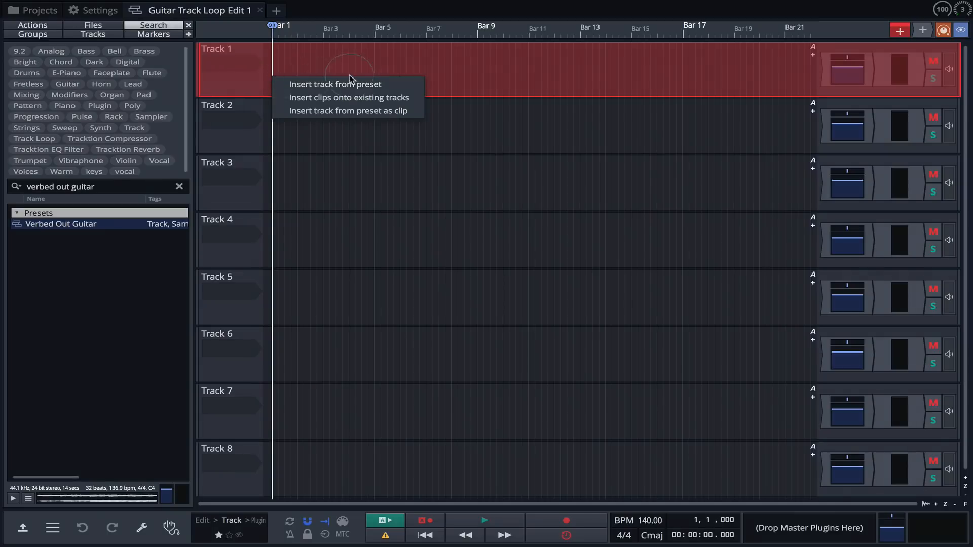
mouse_move(360, 84)
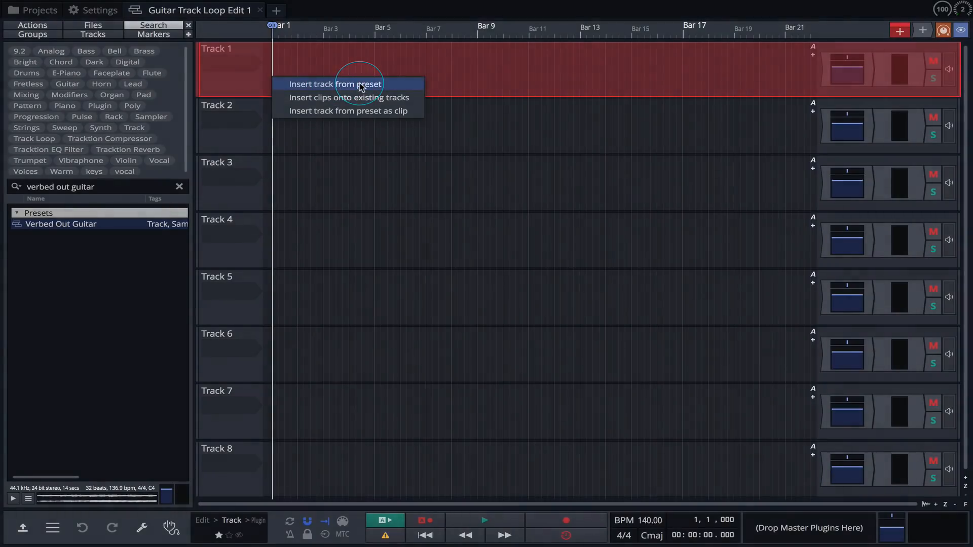
click(335, 83)
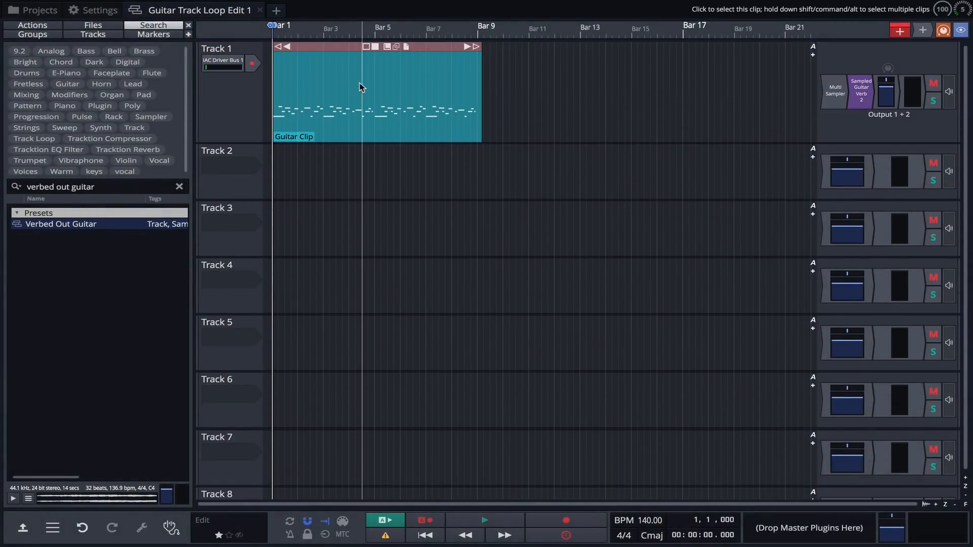
click(485, 520)
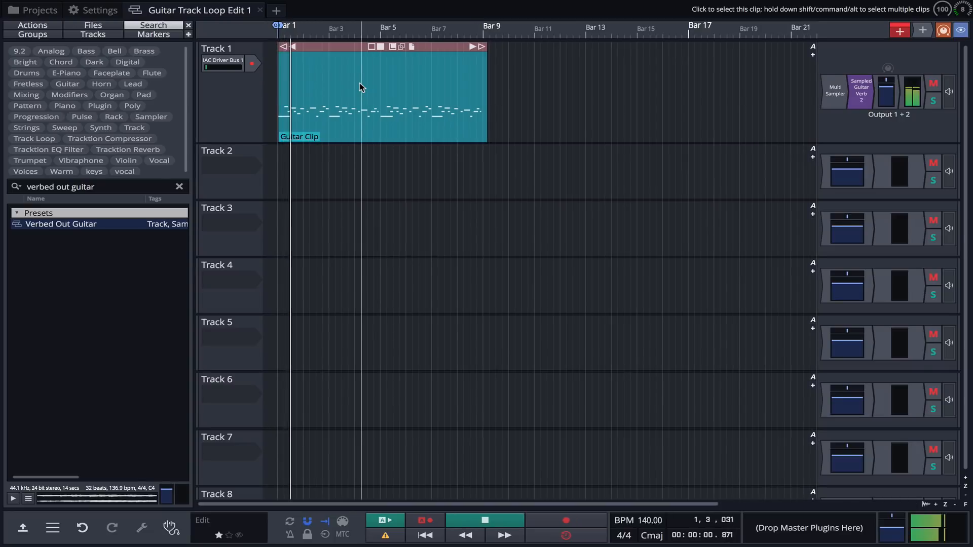